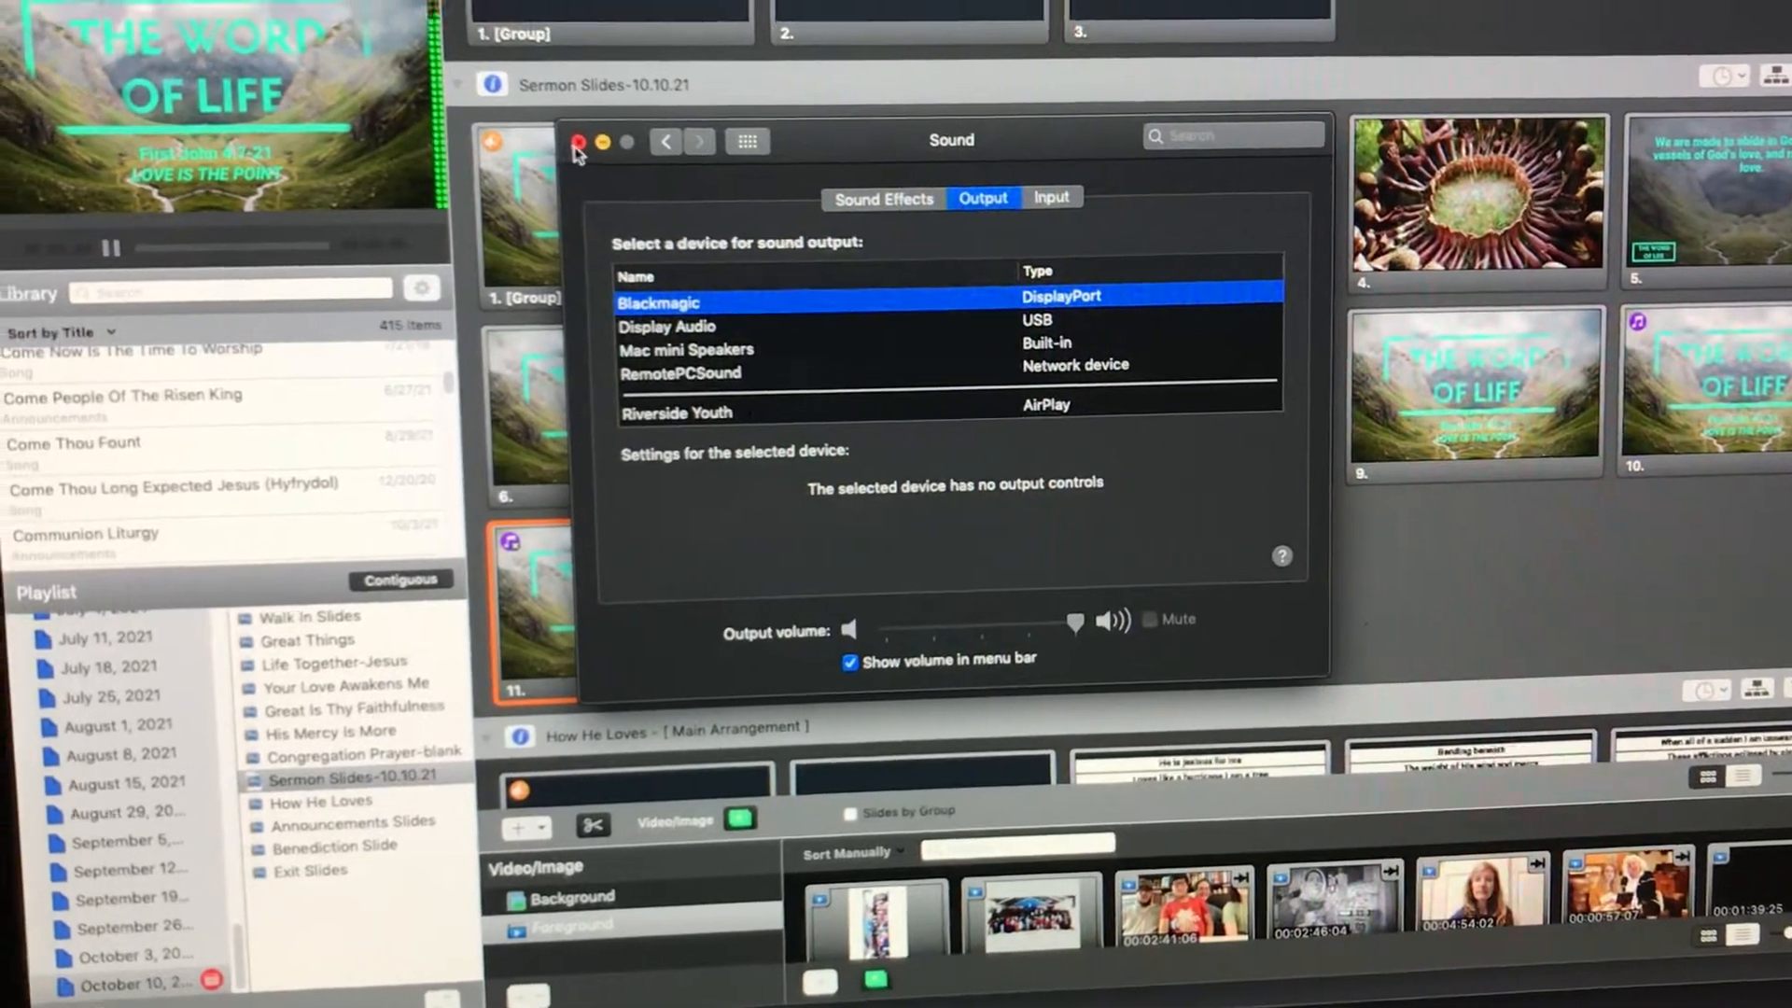
# - Close the System Preferences Sound window to reveal the His Mercy Is More slides
pyautogui.click(579, 142)
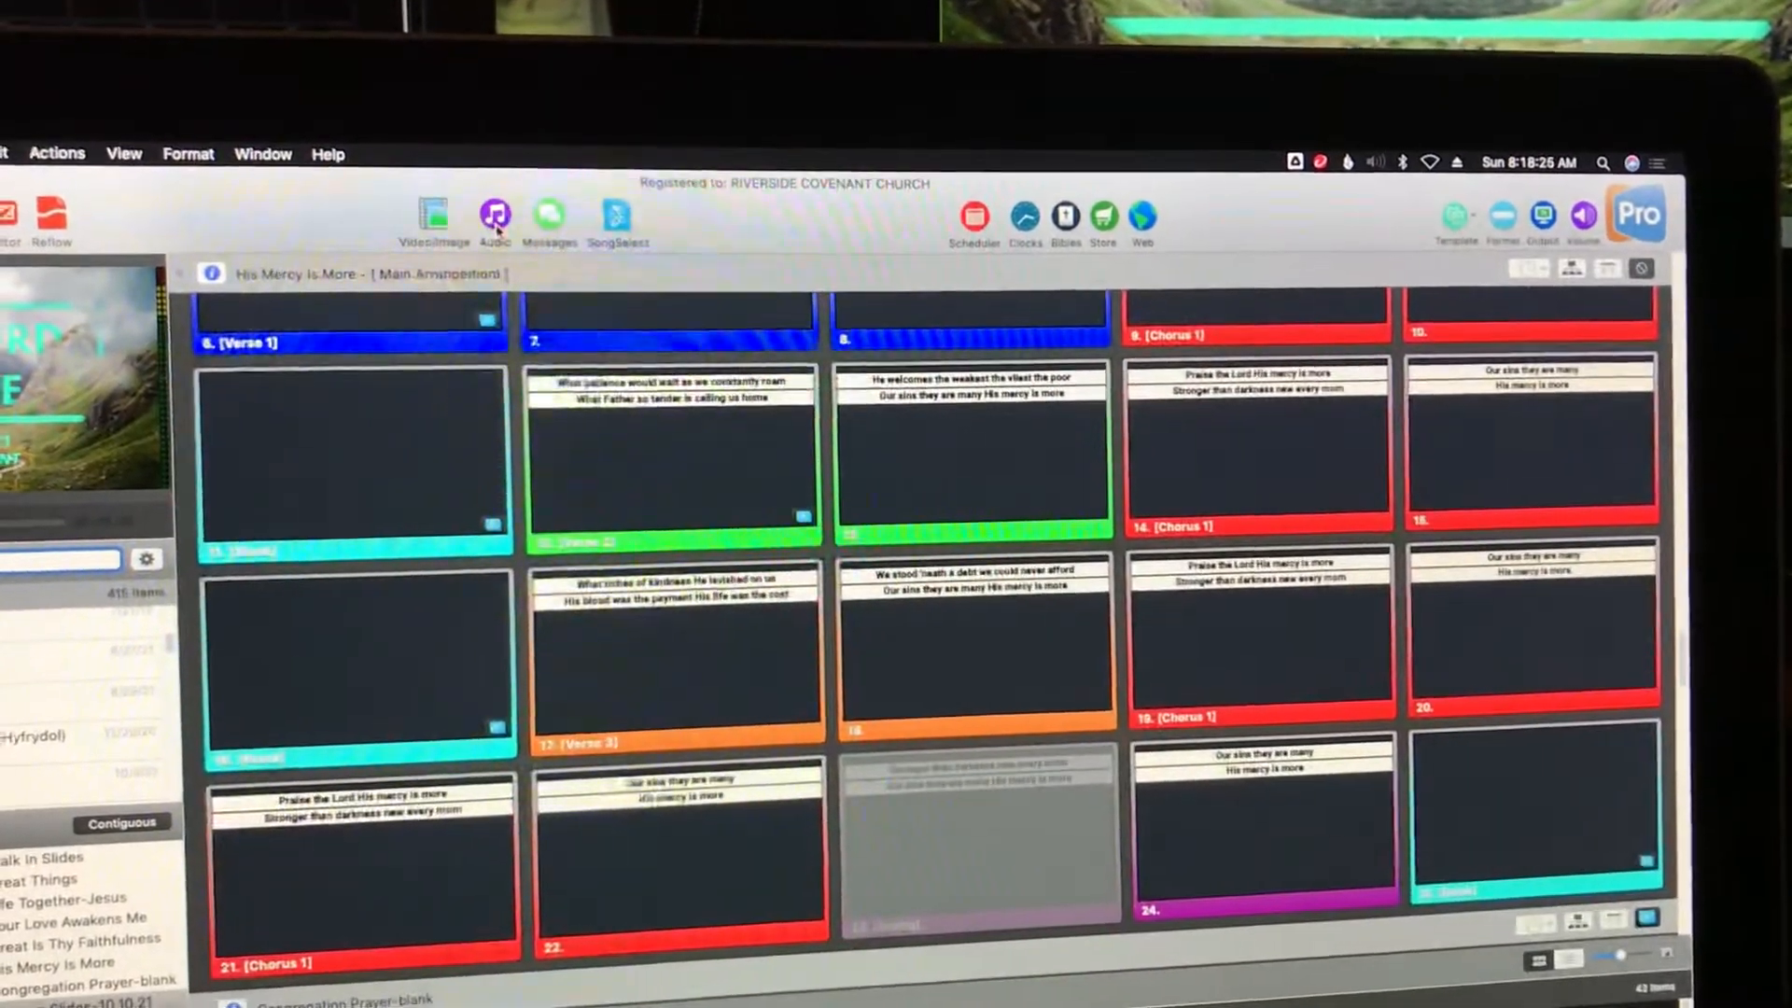
# - Open the audio library and select the Walk In Audio 14 track
pyautogui.click(494, 217)
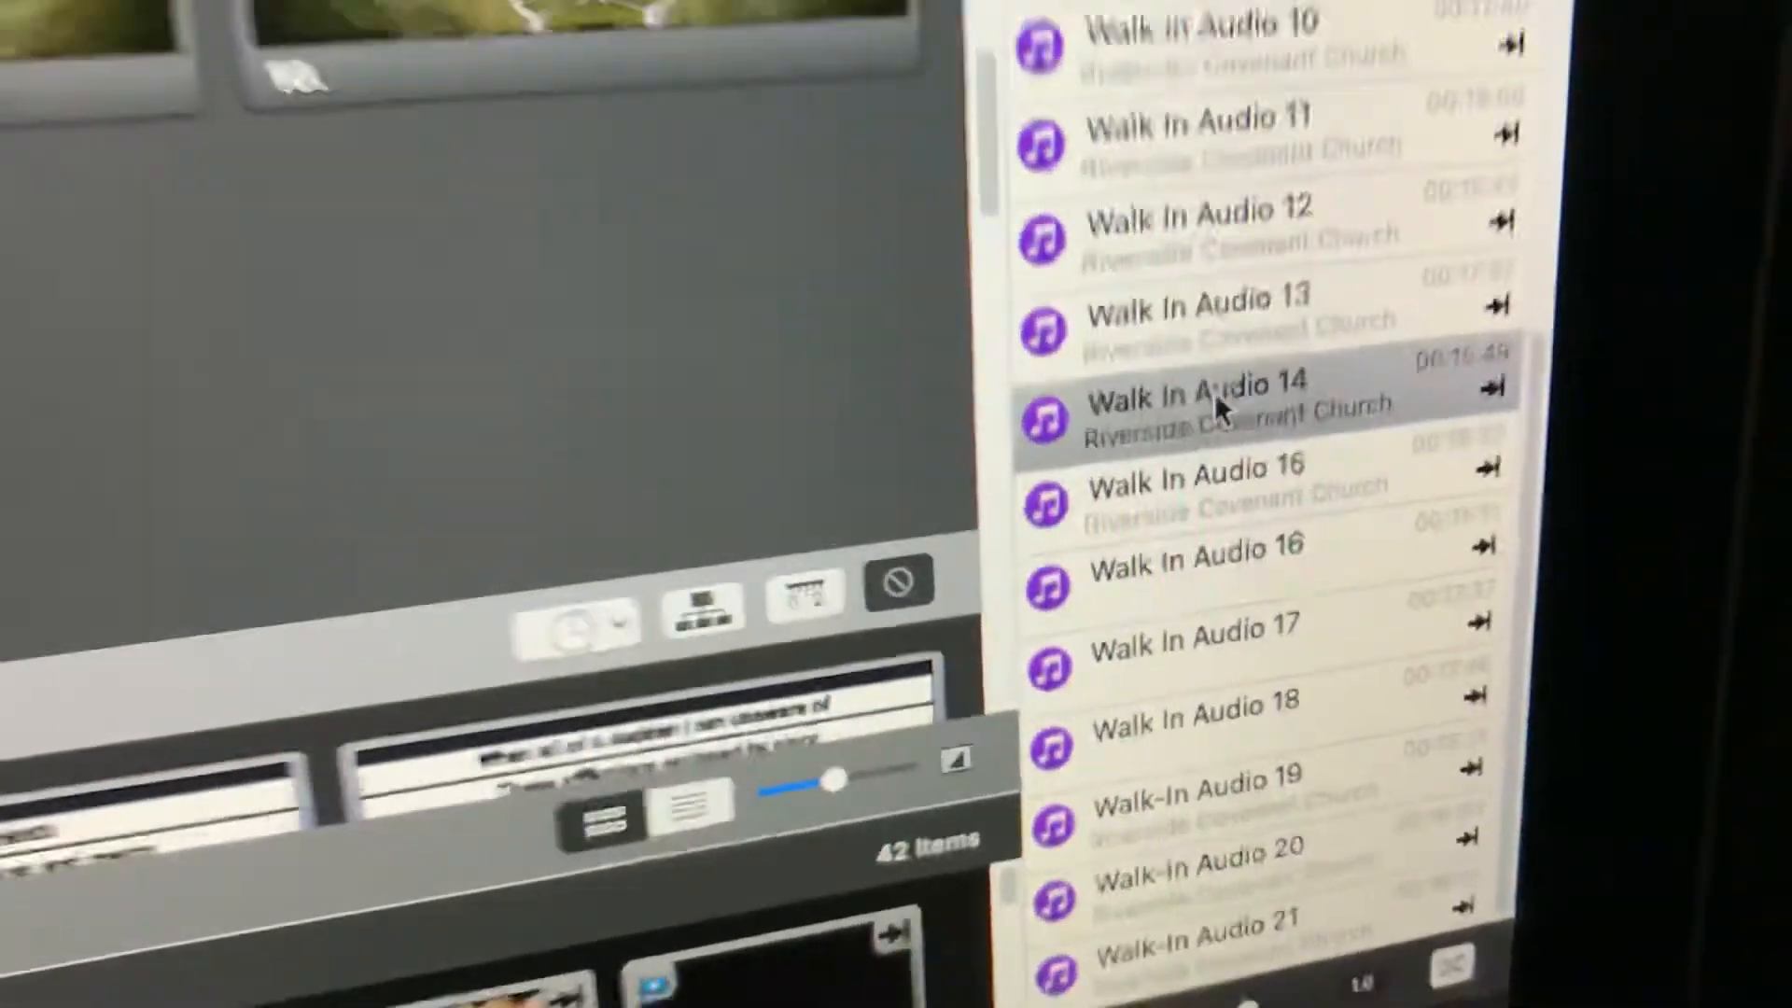
pyautogui.click(1200, 393)
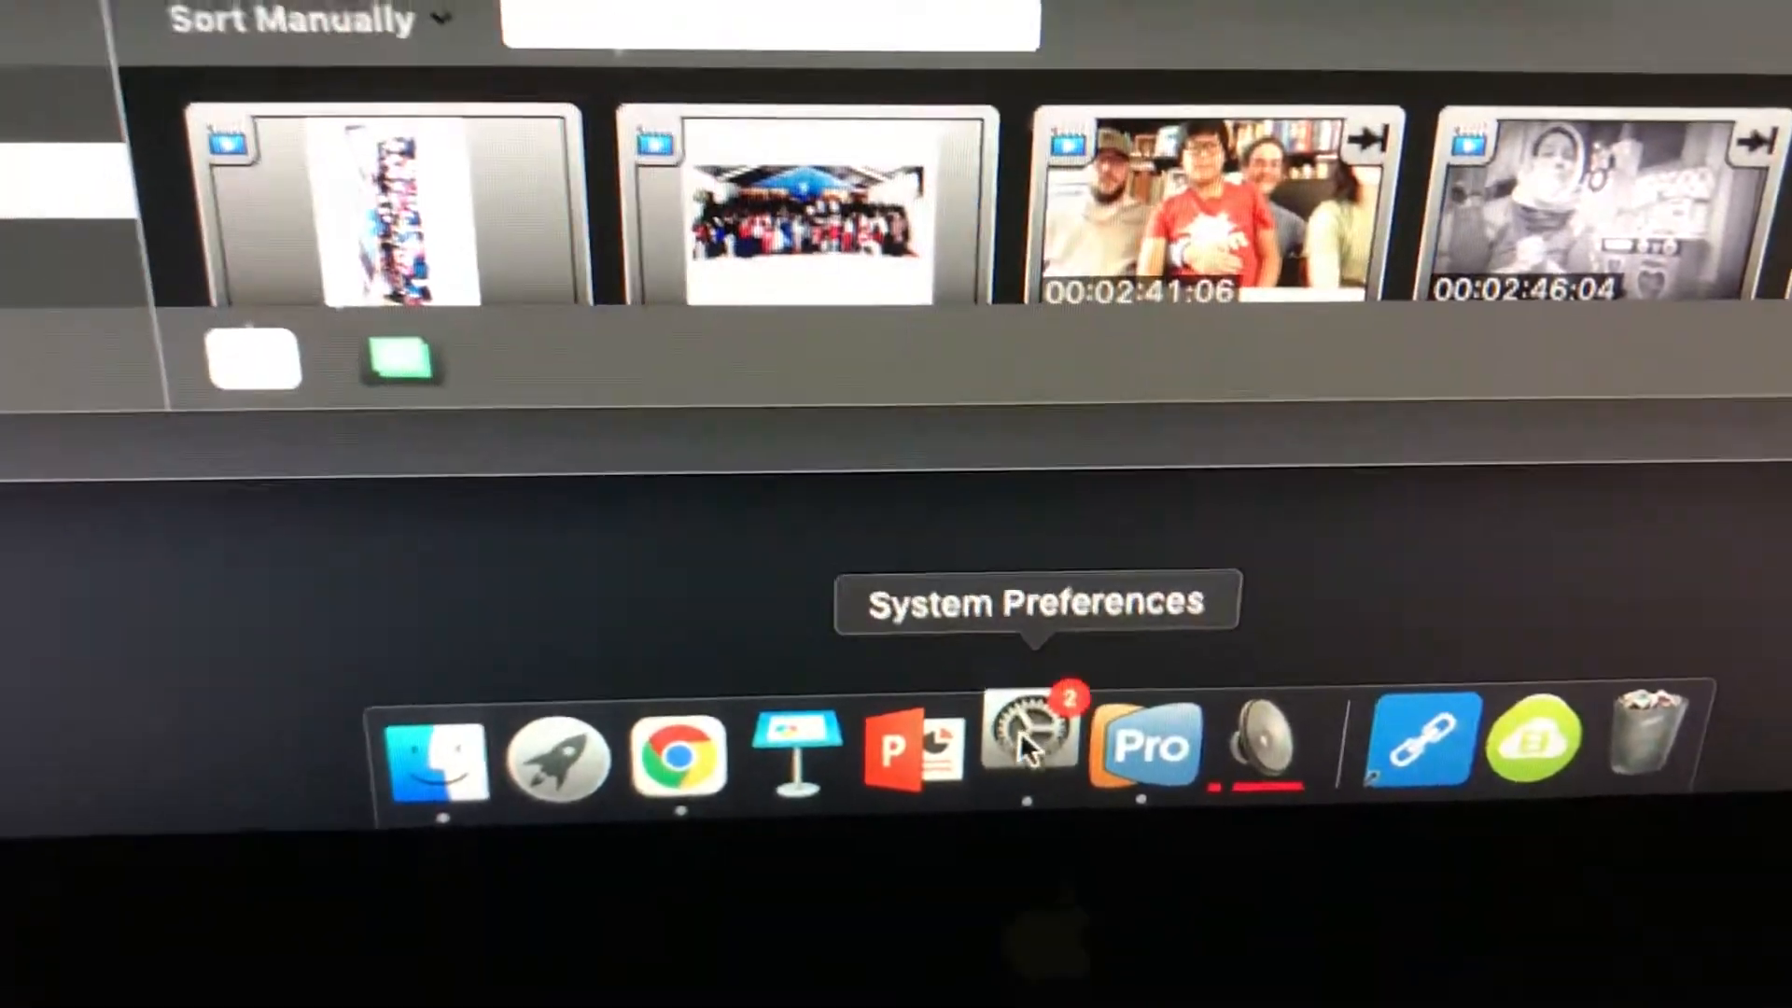
# - Open System Preferences from the Dock to reach the Sound output devices
pyautogui.click(1024, 749)
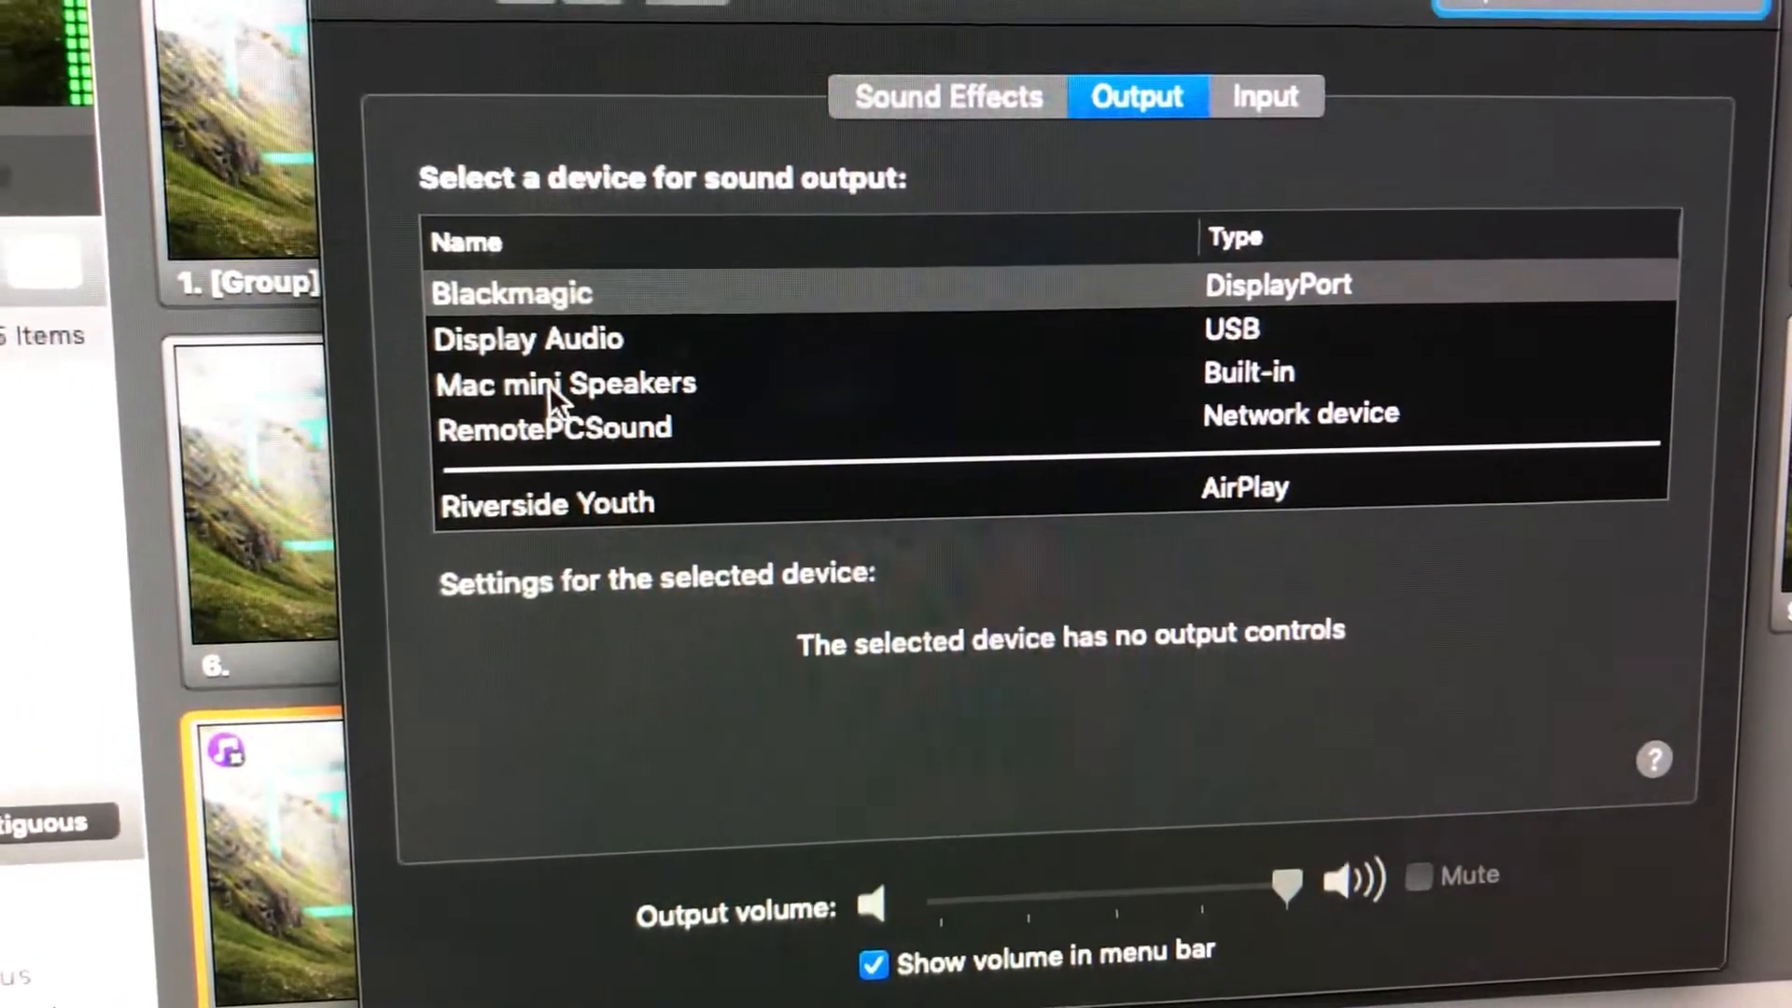
# - Select Mac mini Speakers as output and set the volume to about halfway
pyautogui.click(565, 384)
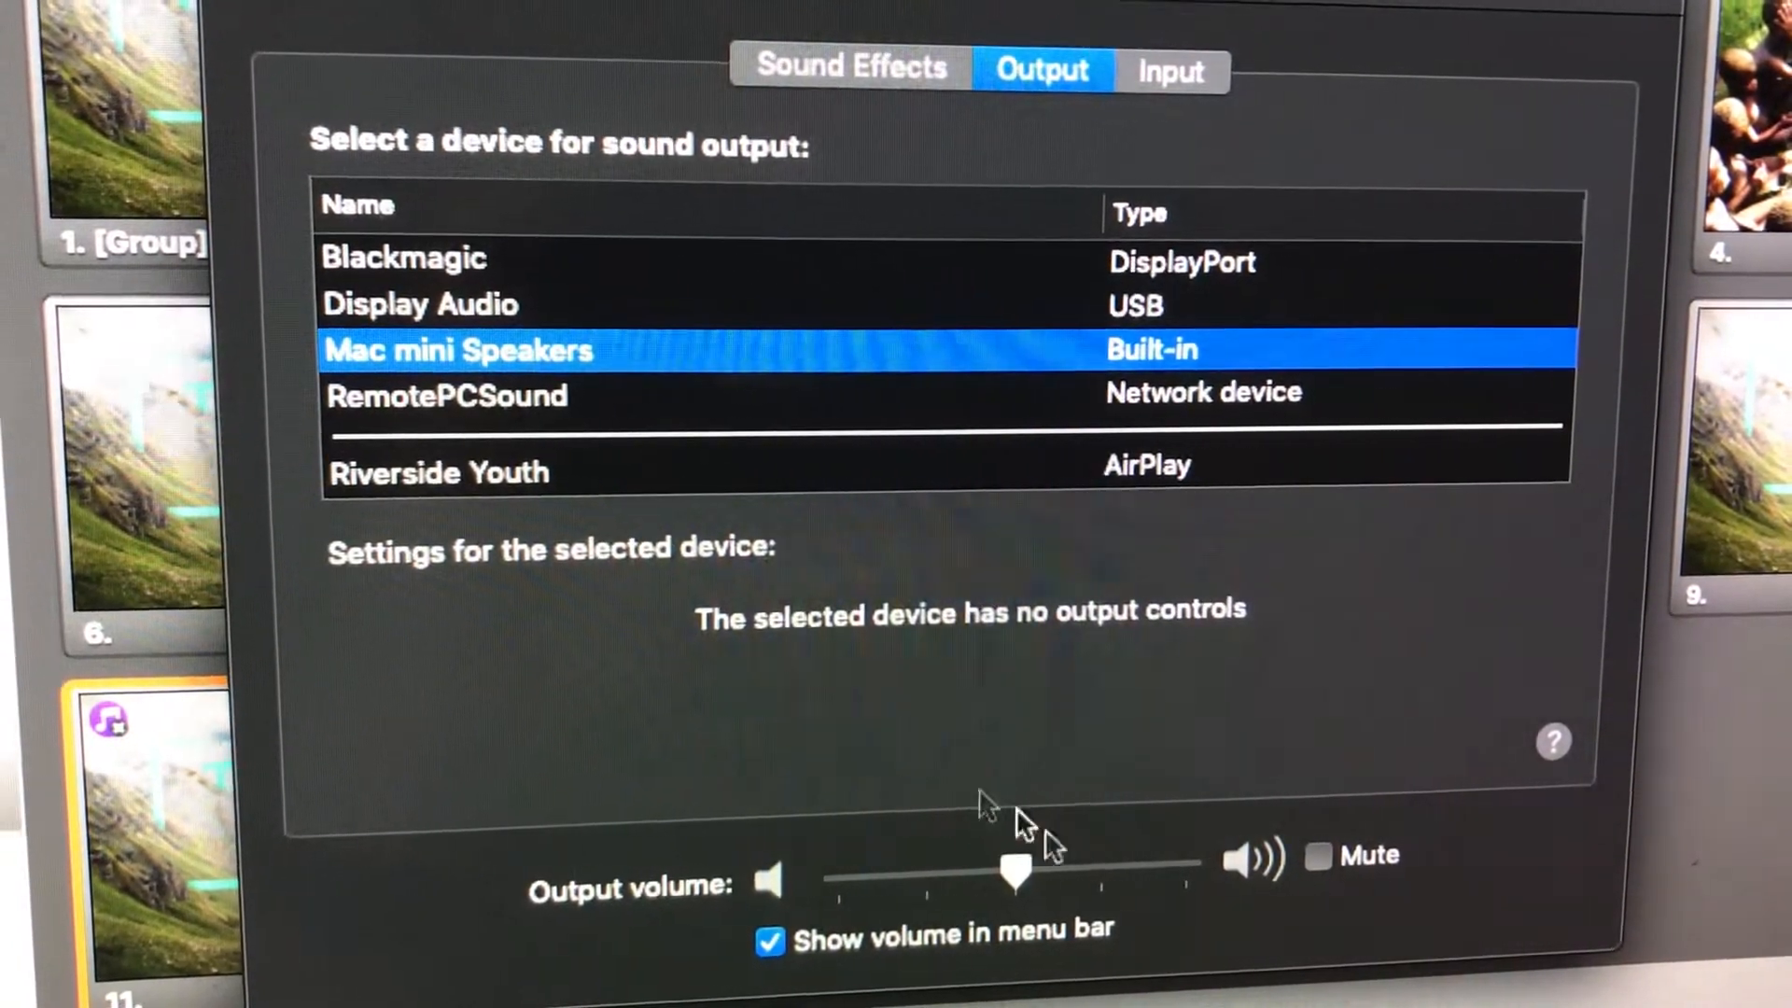
pyautogui.moveTo(1012, 869); pyautogui.dragTo(1188, 866)
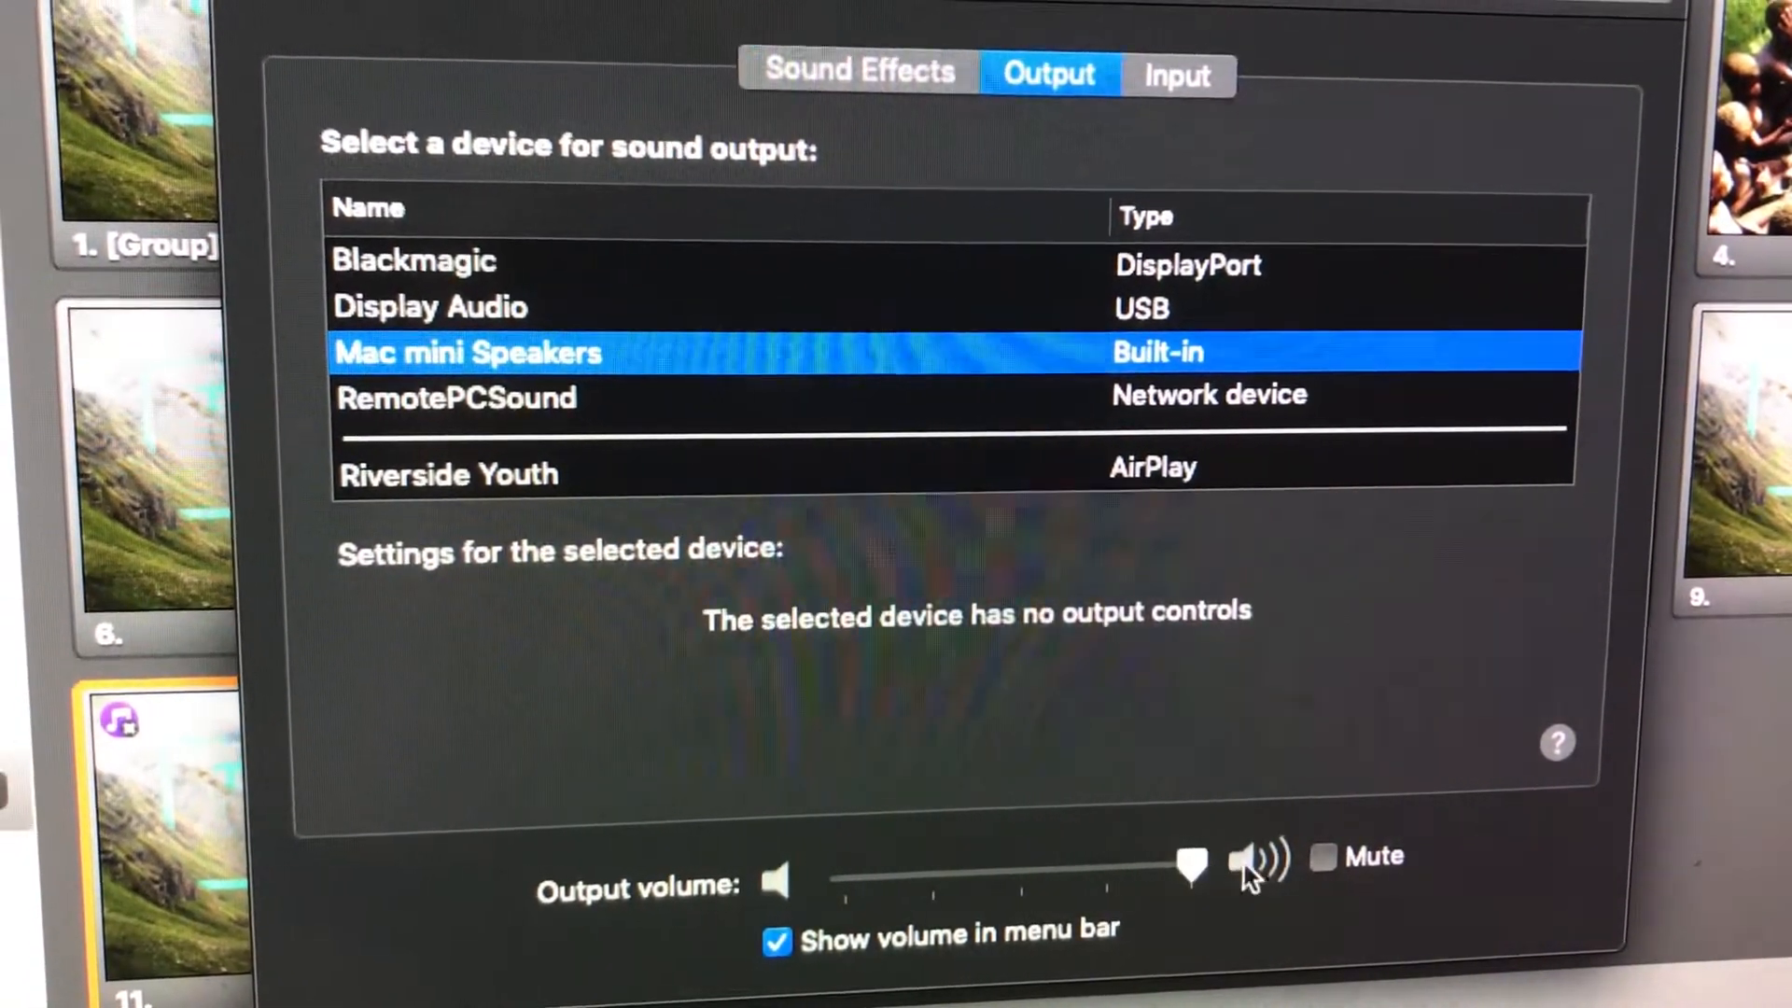
pyautogui.moveTo(1188, 862); pyautogui.dragTo(862, 862)
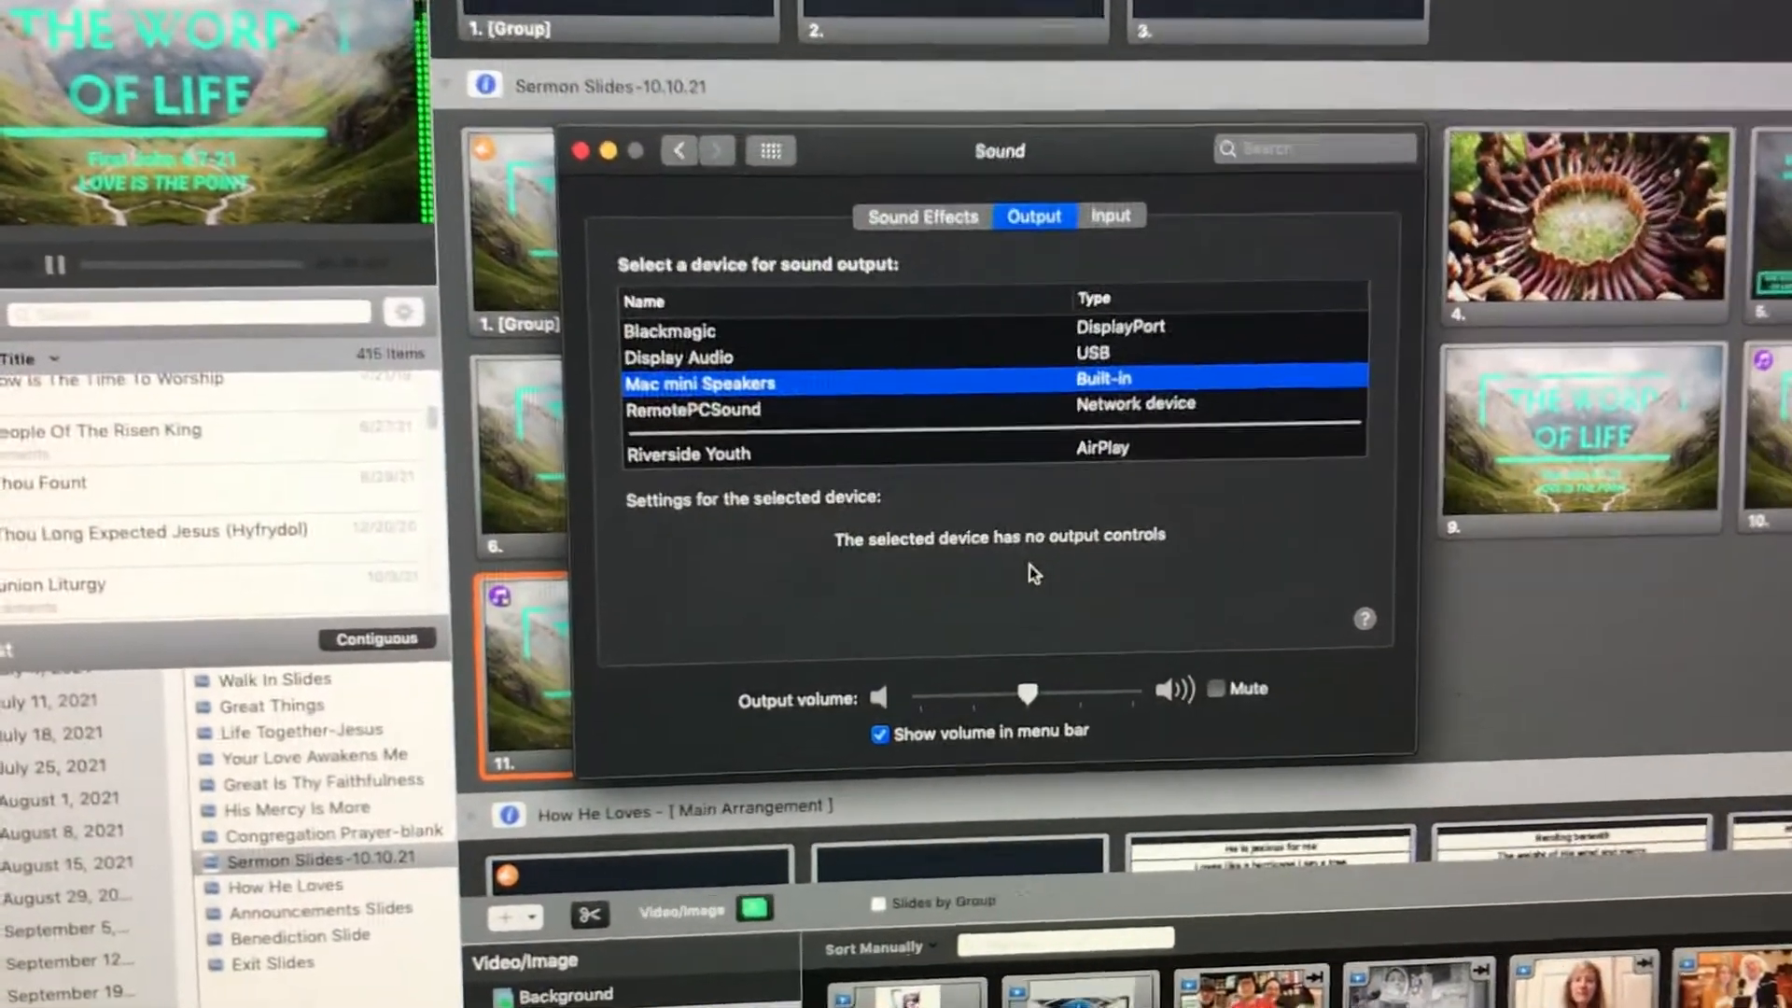
pyautogui.click(581, 150)
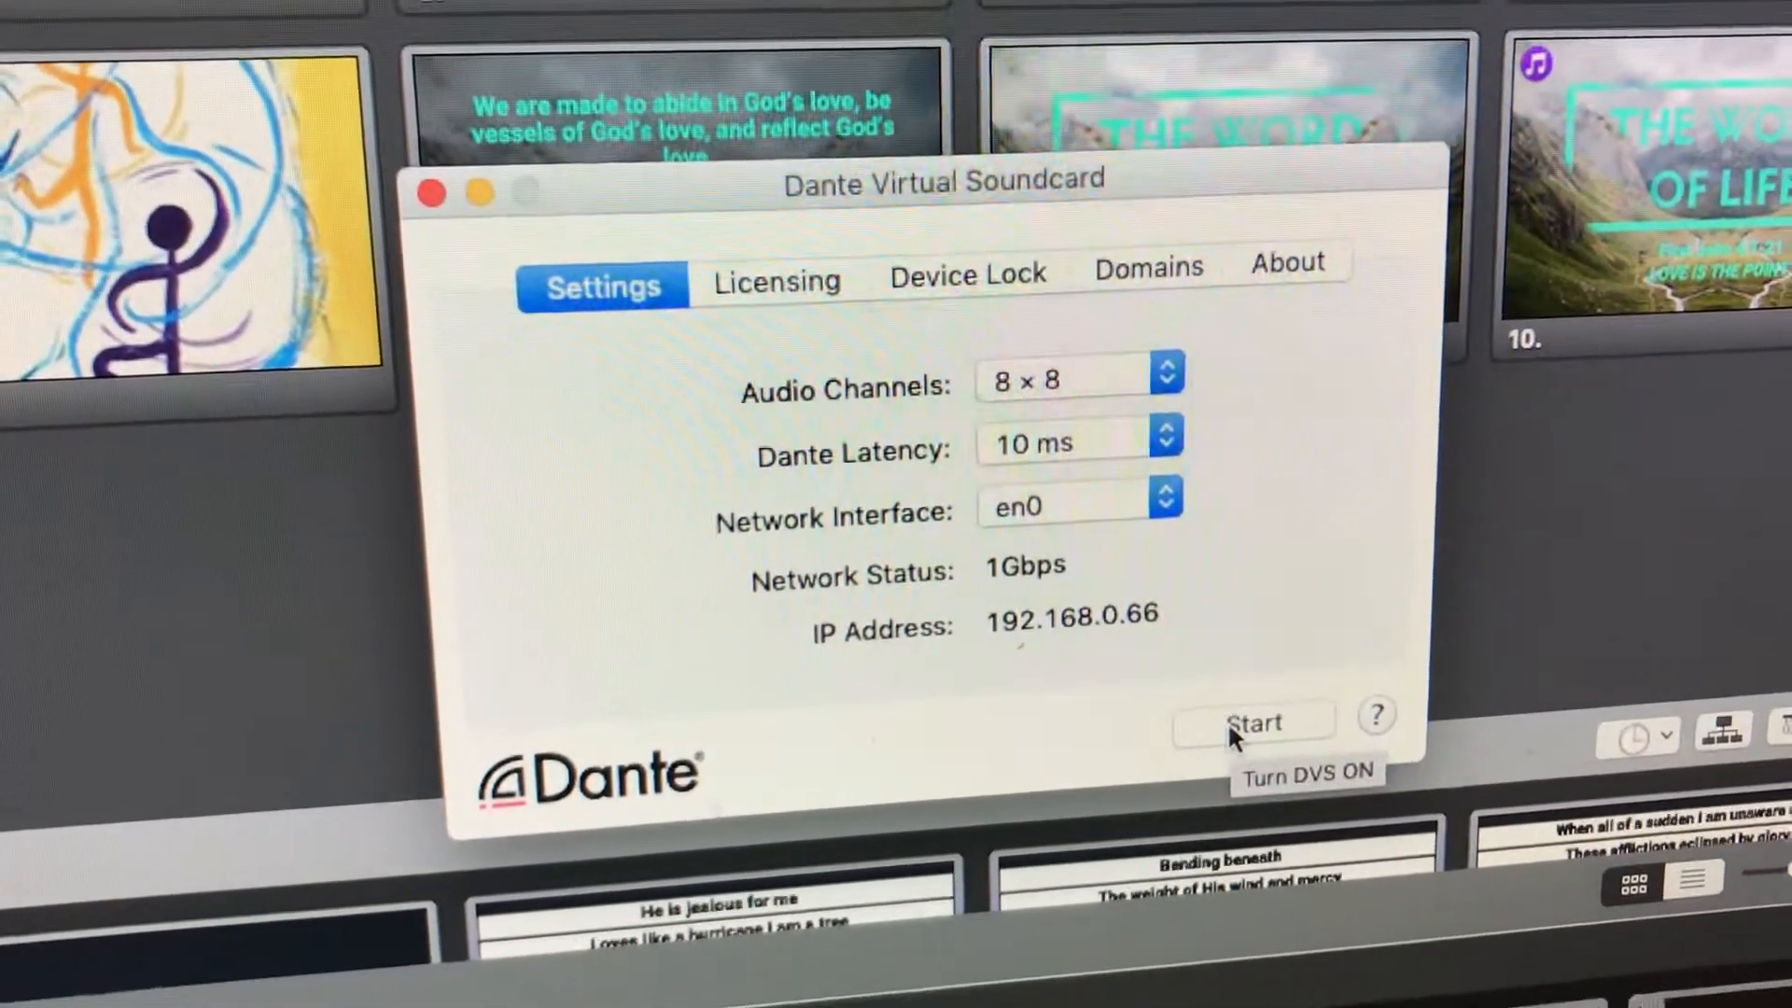
# - Start Dante Virtual Soundcard at 8×8 channels and 10 ms latency
pyautogui.click(1251, 723)
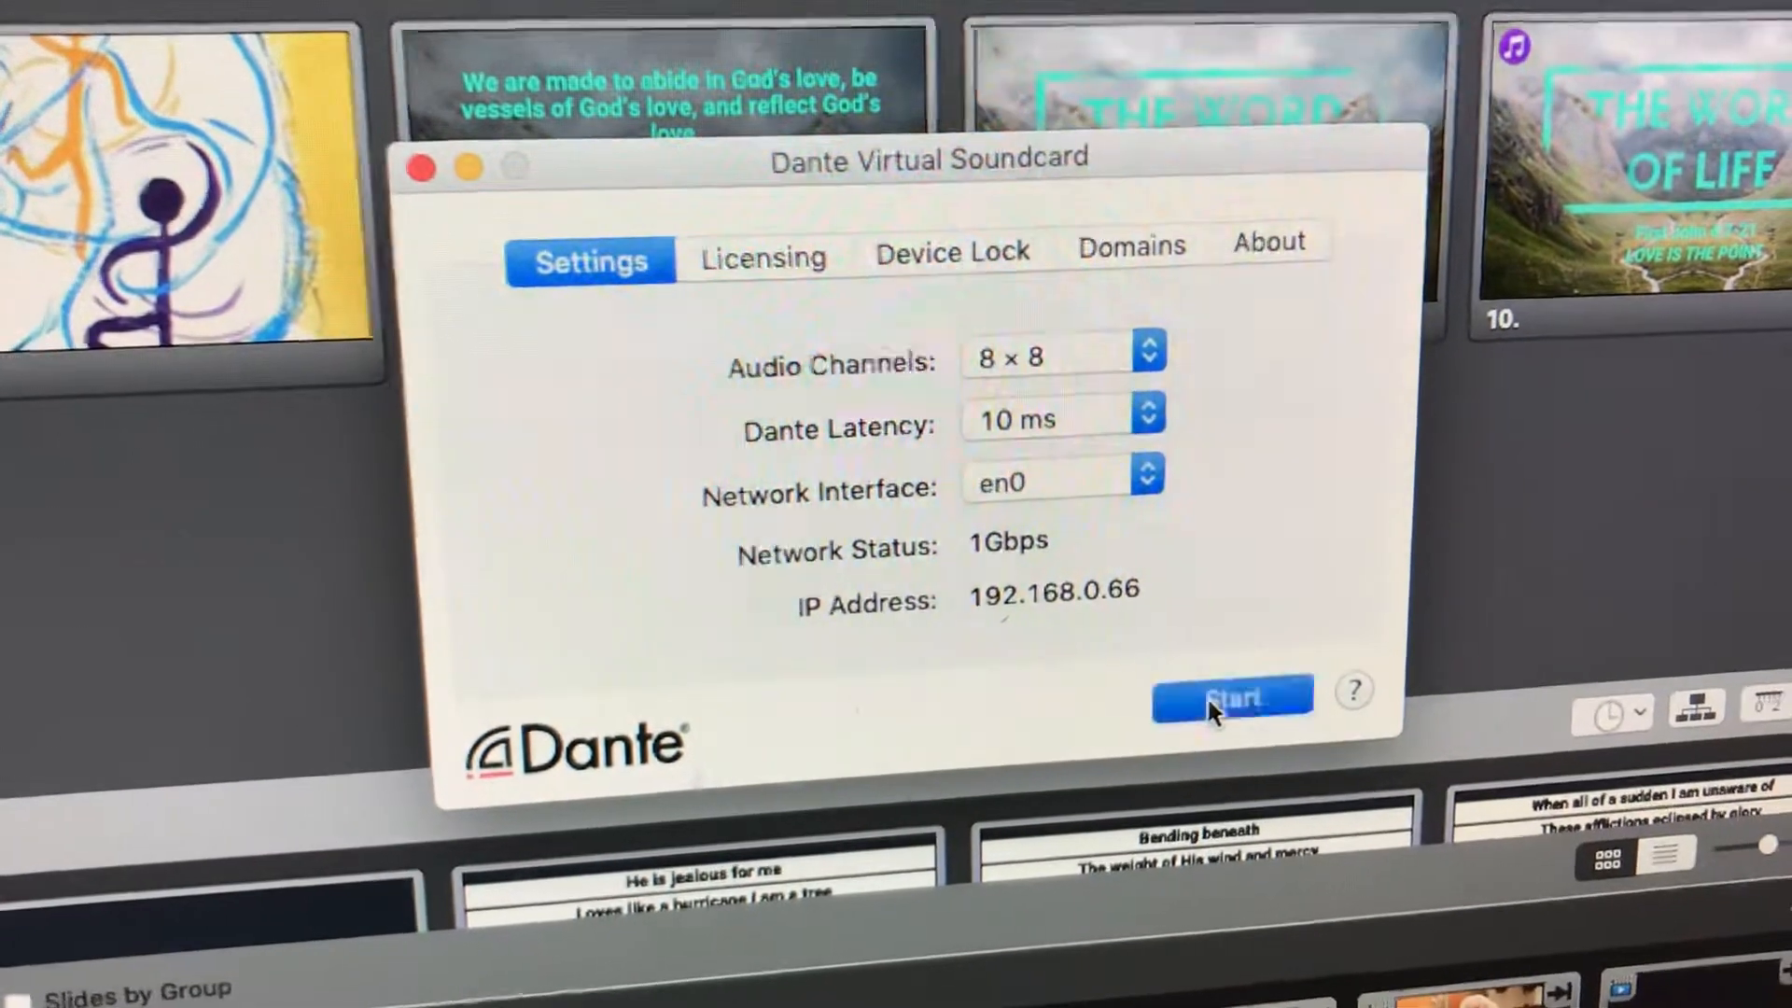
pyautogui.click(1232, 697)
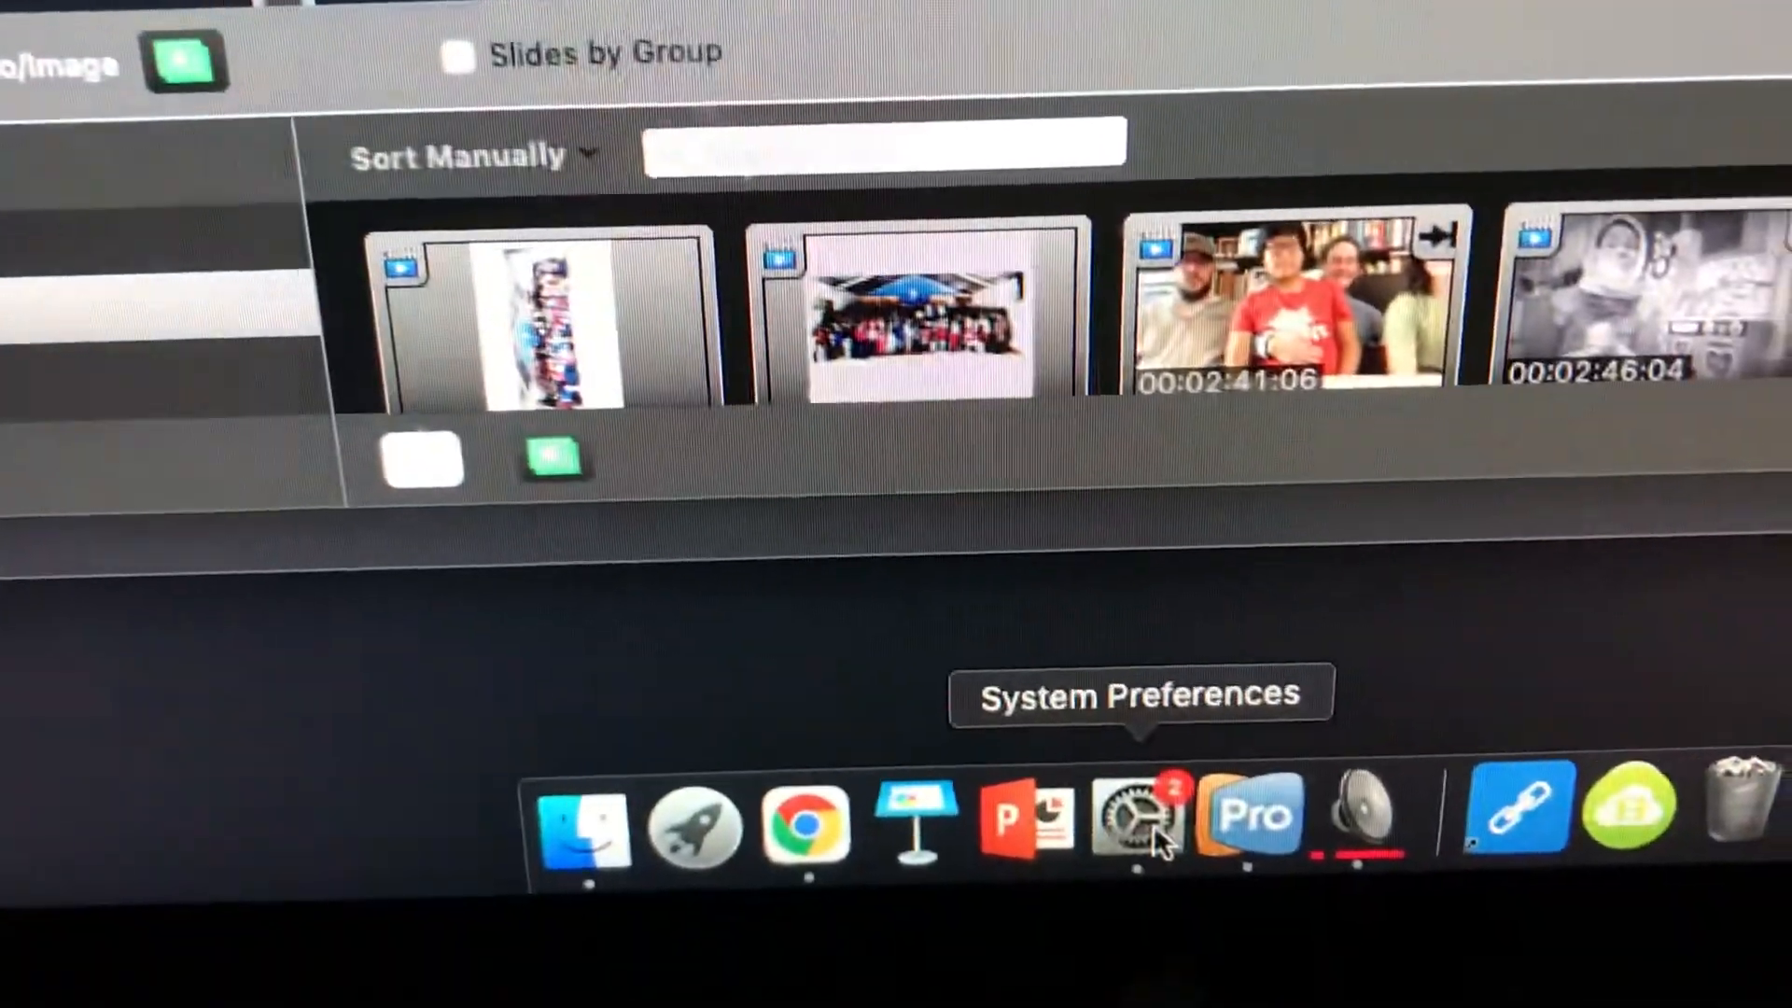
# - Reopen System Preferences and choose Dante Virtual Soundcard as the sound output
pyautogui.click(1149, 817)
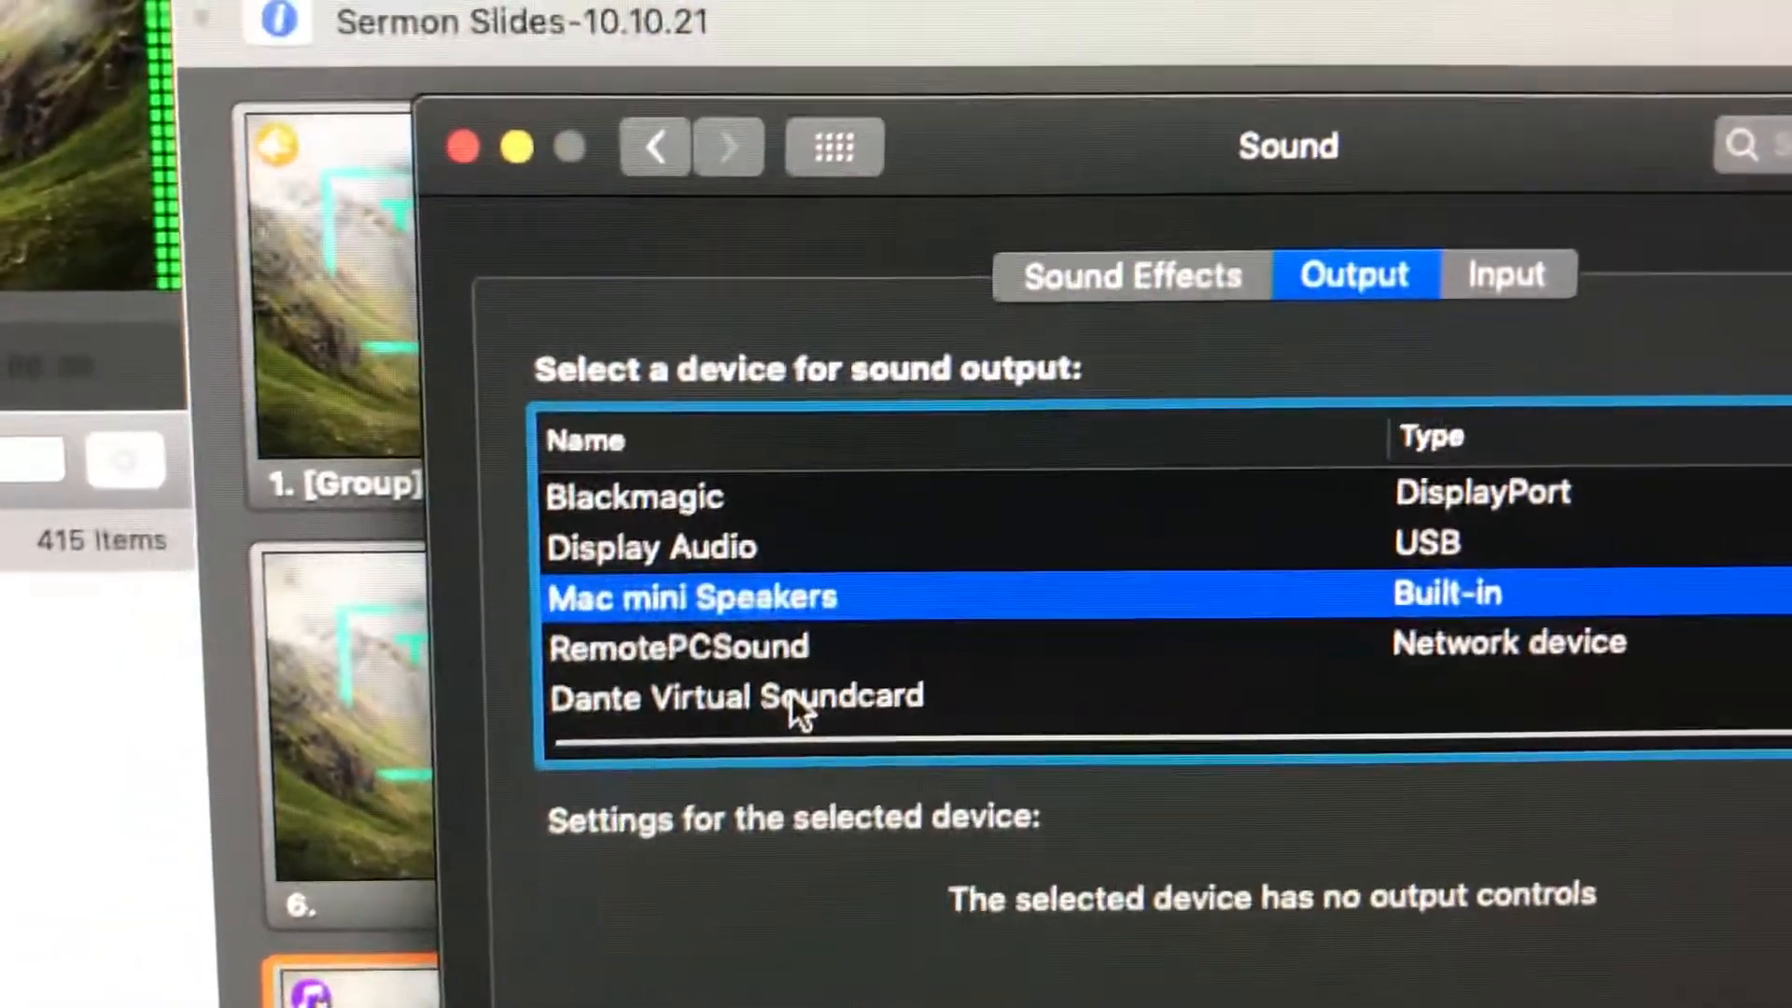
pyautogui.click(737, 697)
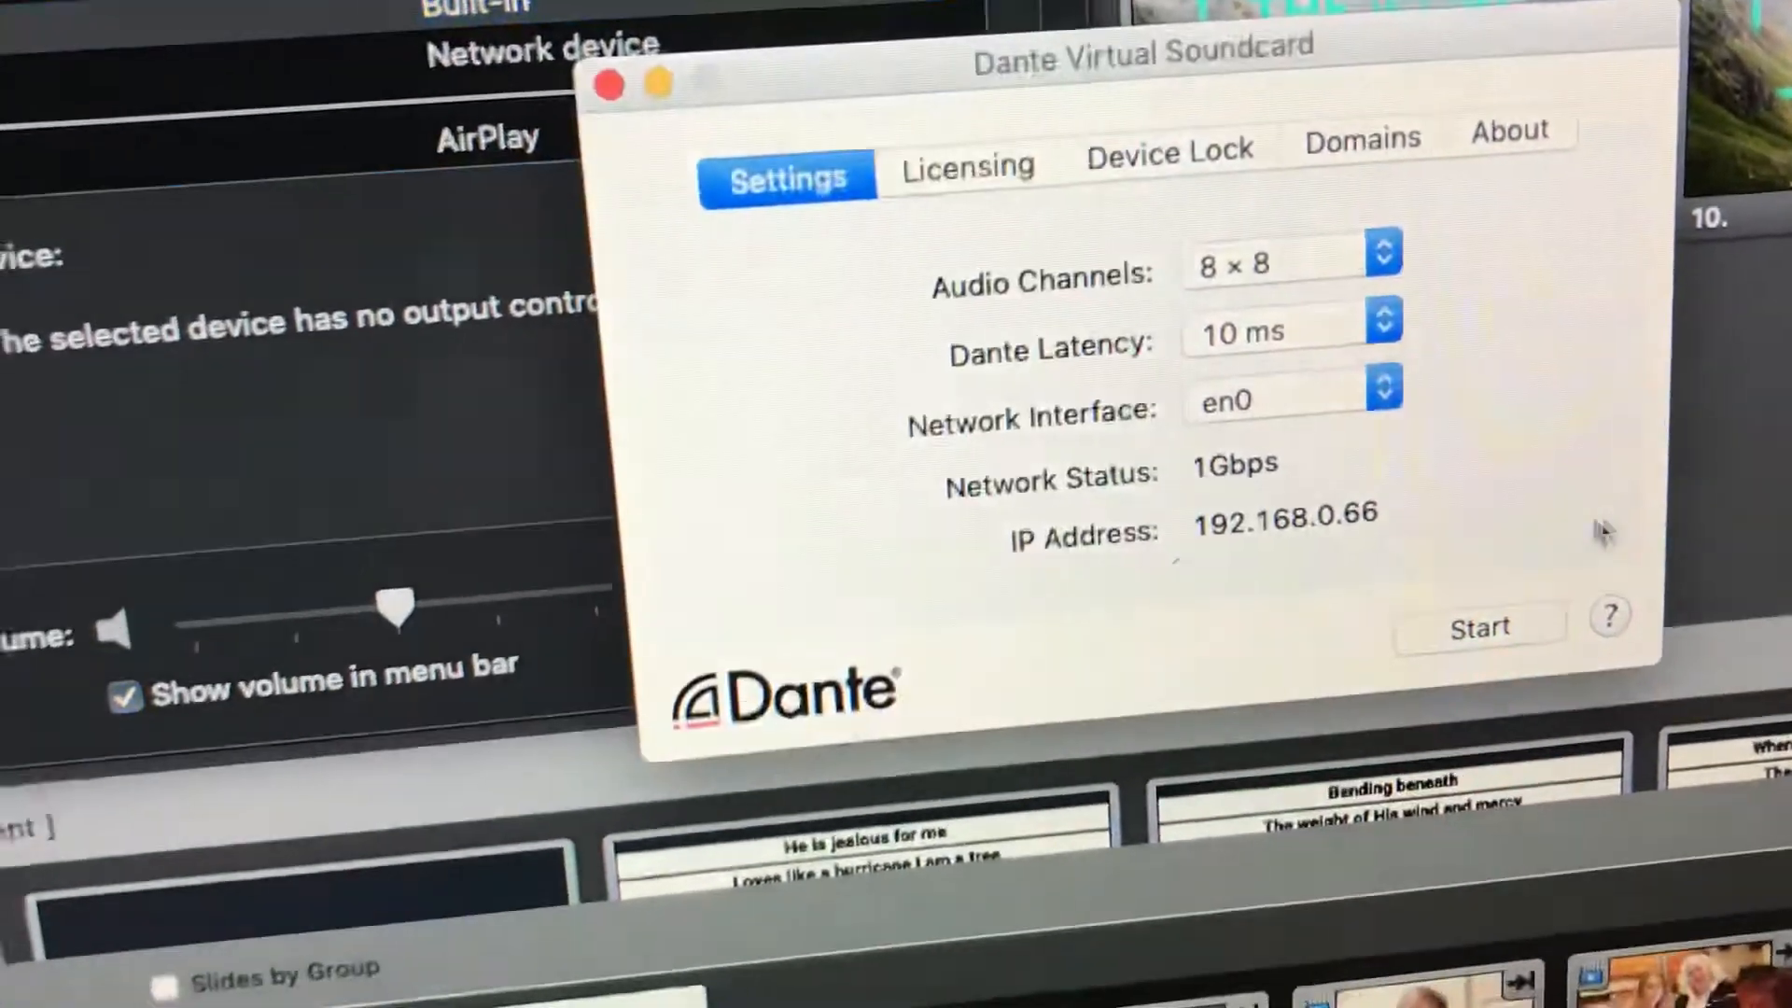
# - Start Dante Virtual Soundcard so the button reads Stop and settings lock
pyautogui.click(1478, 626)
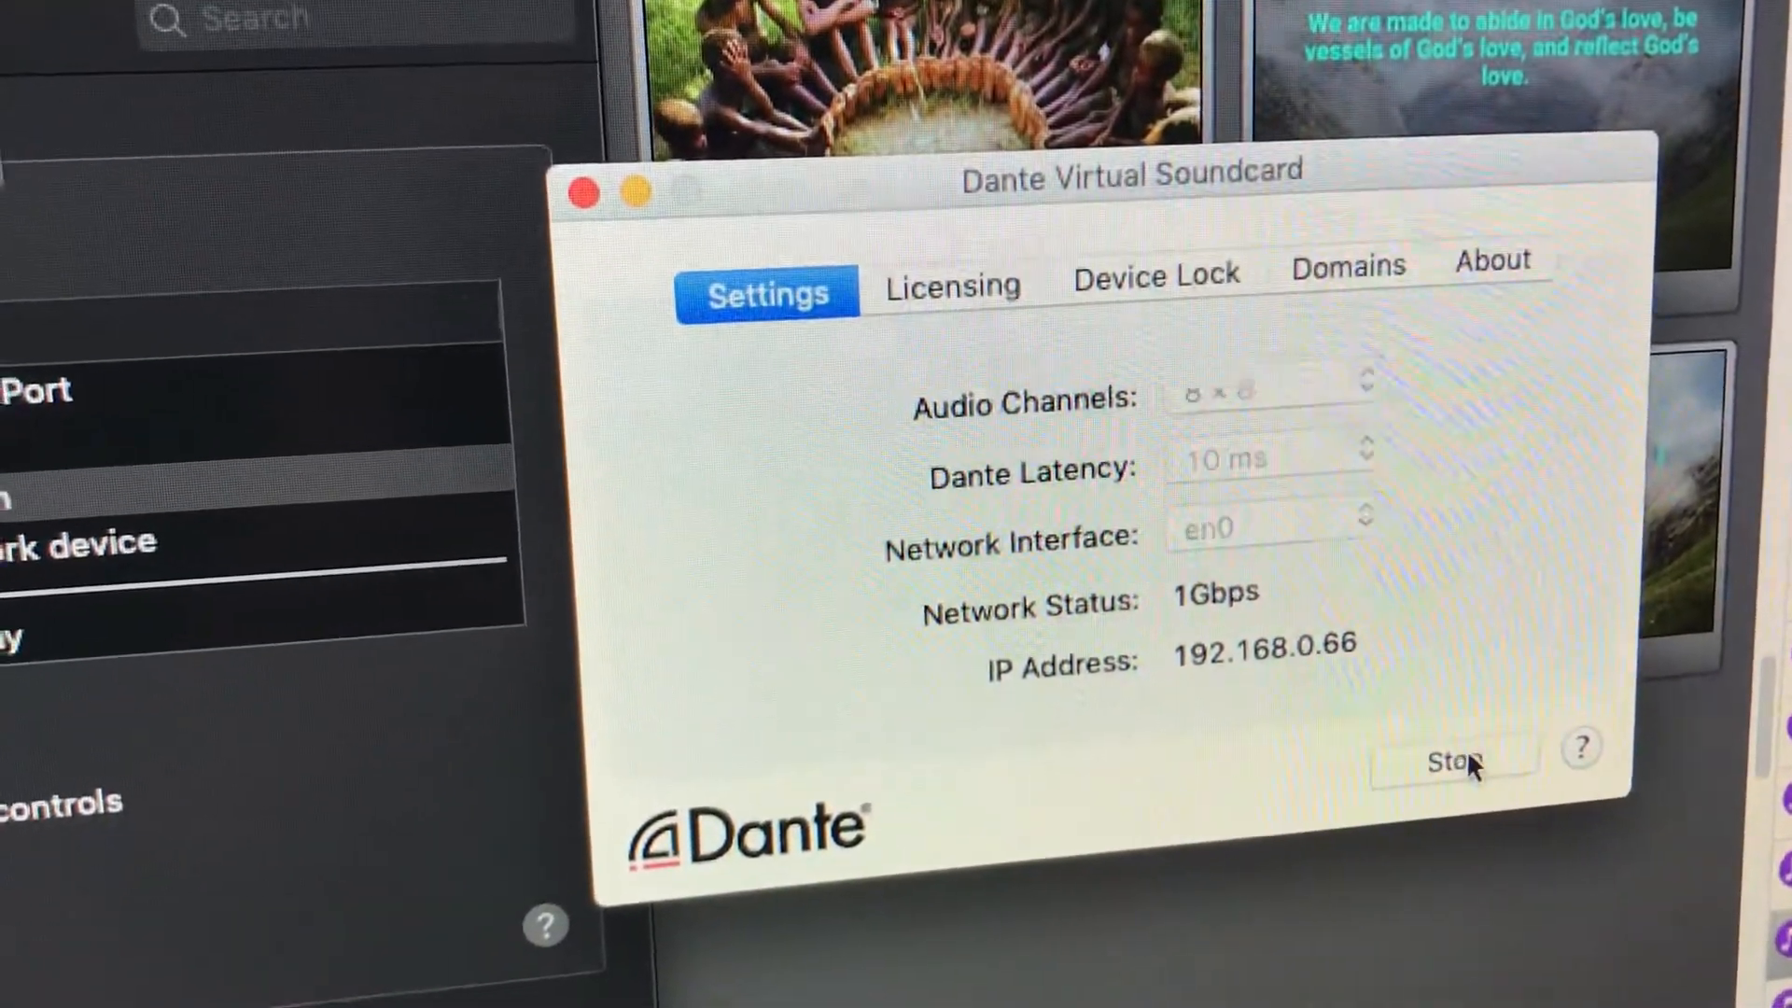